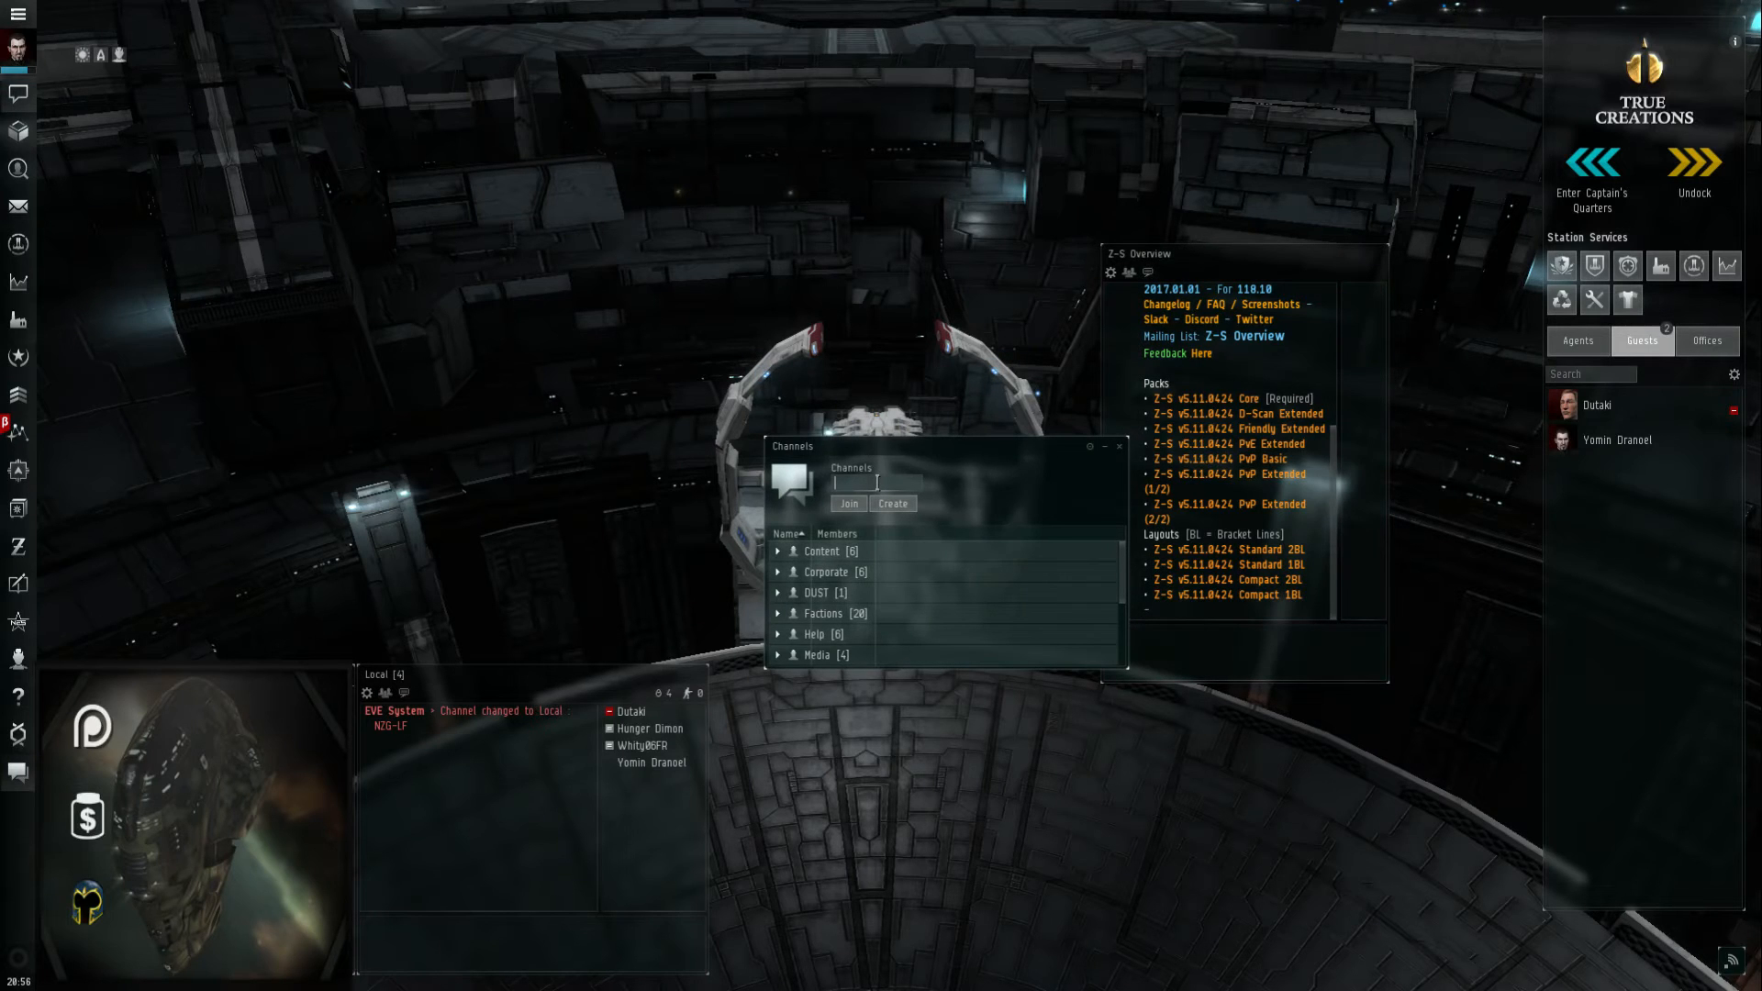
- Enter 'Z-S Overview' as the channel name and close the channel search window
{"action": "type", "text": "Z-S Overview"}
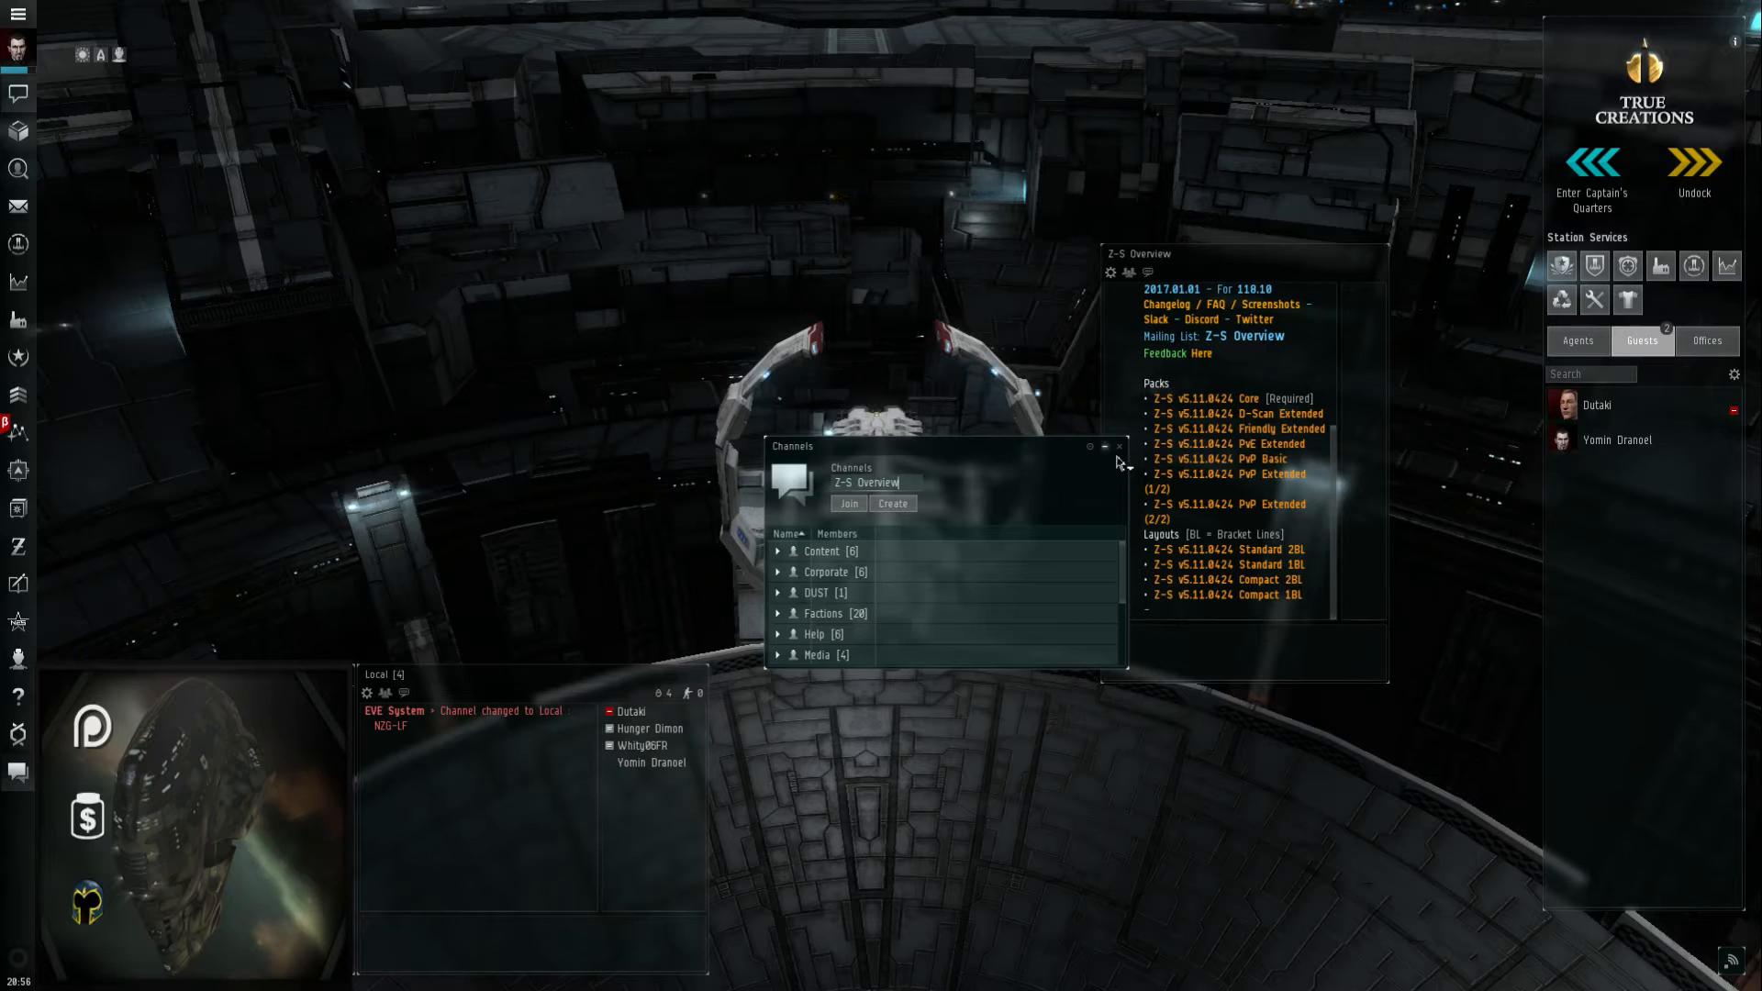
{"action": "left_click", "coordinate": [1120, 446]}
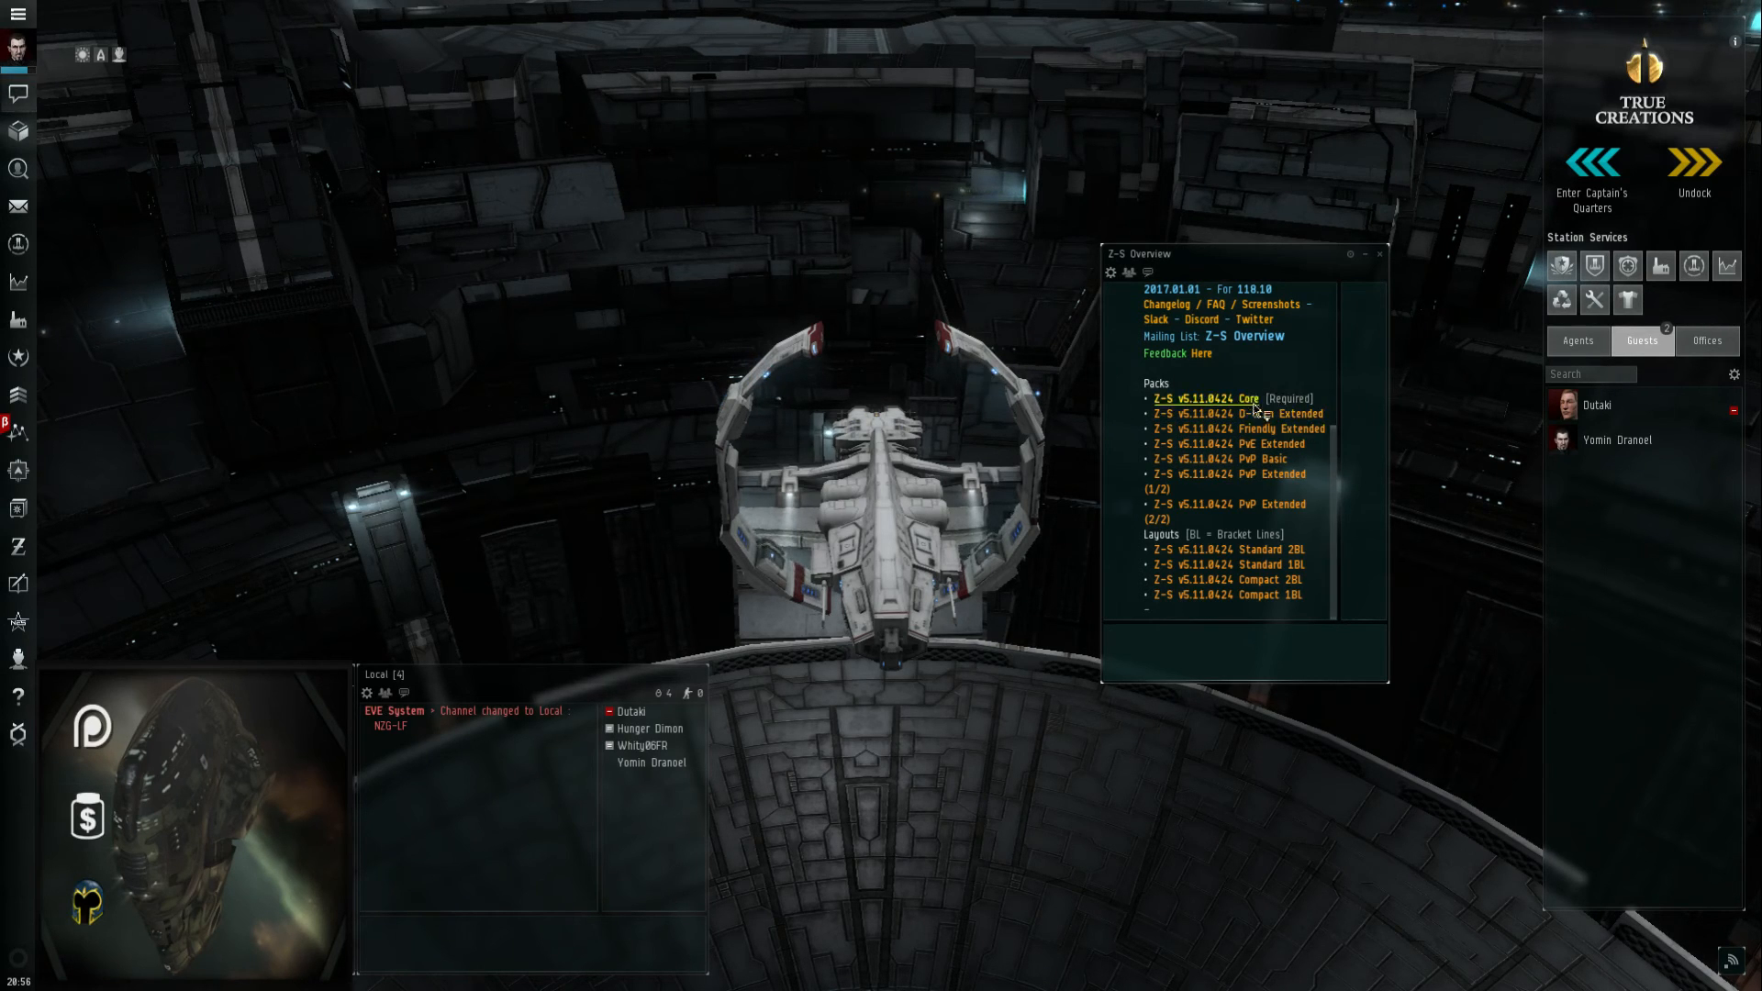
{"action": "mouse_move", "coordinate": [1354, 441]}
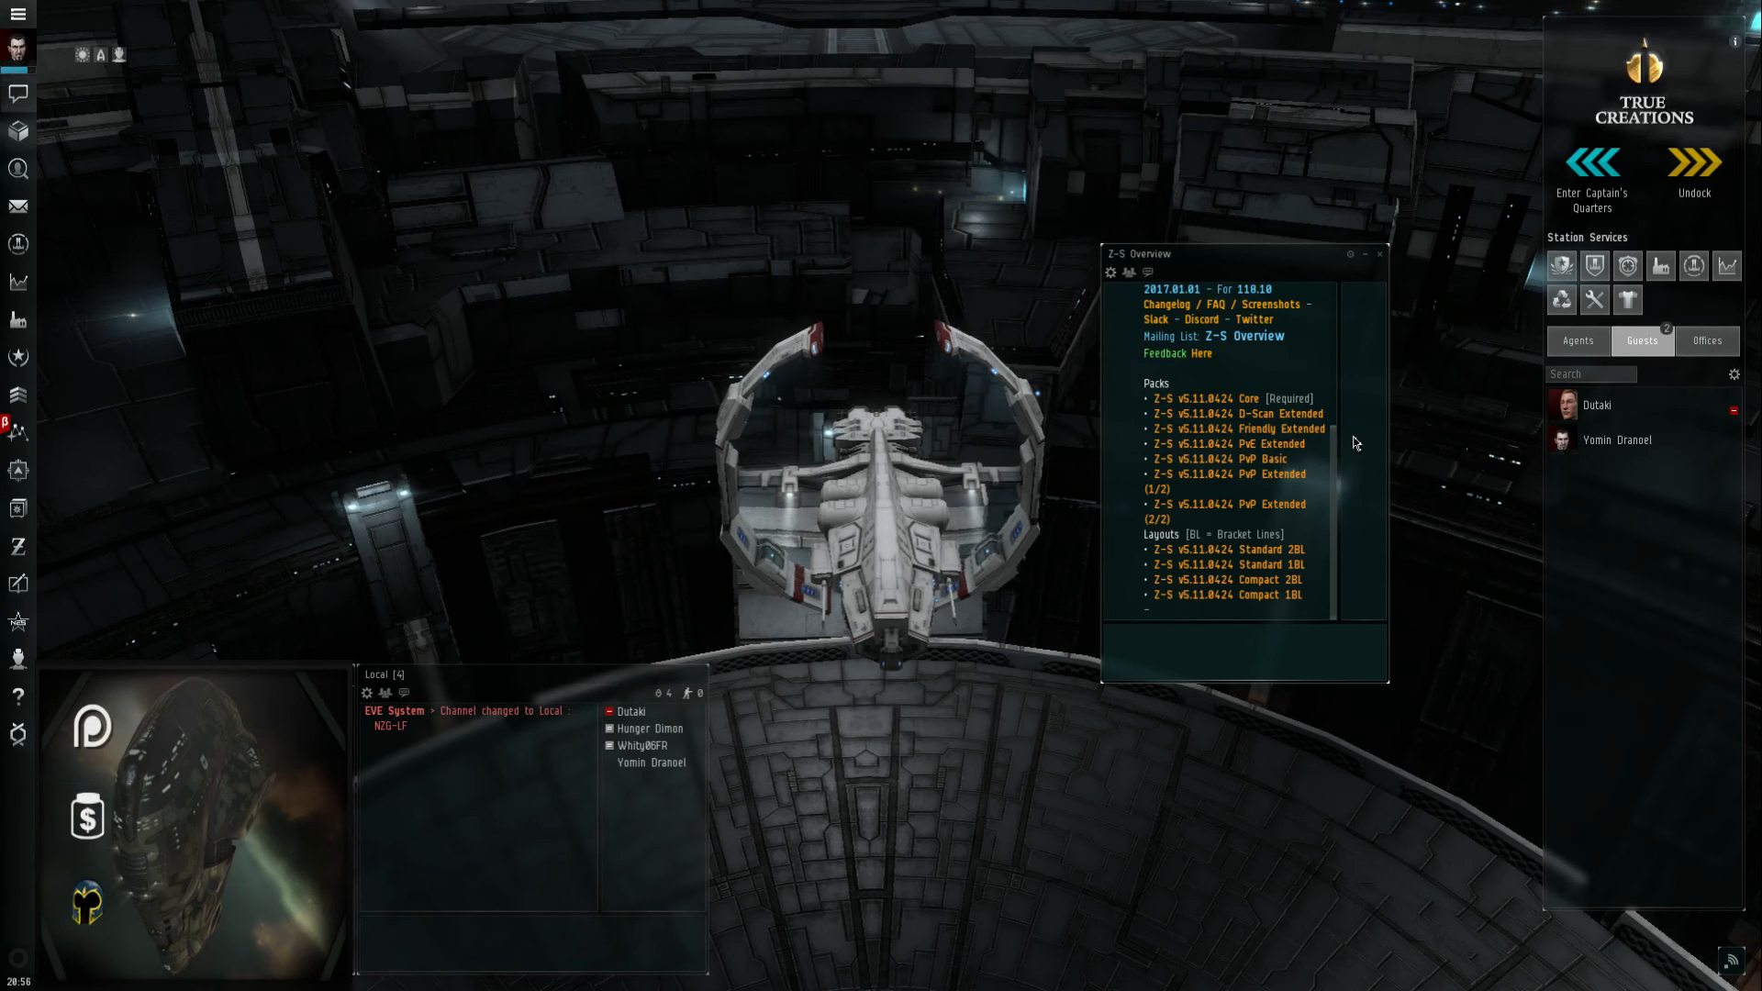